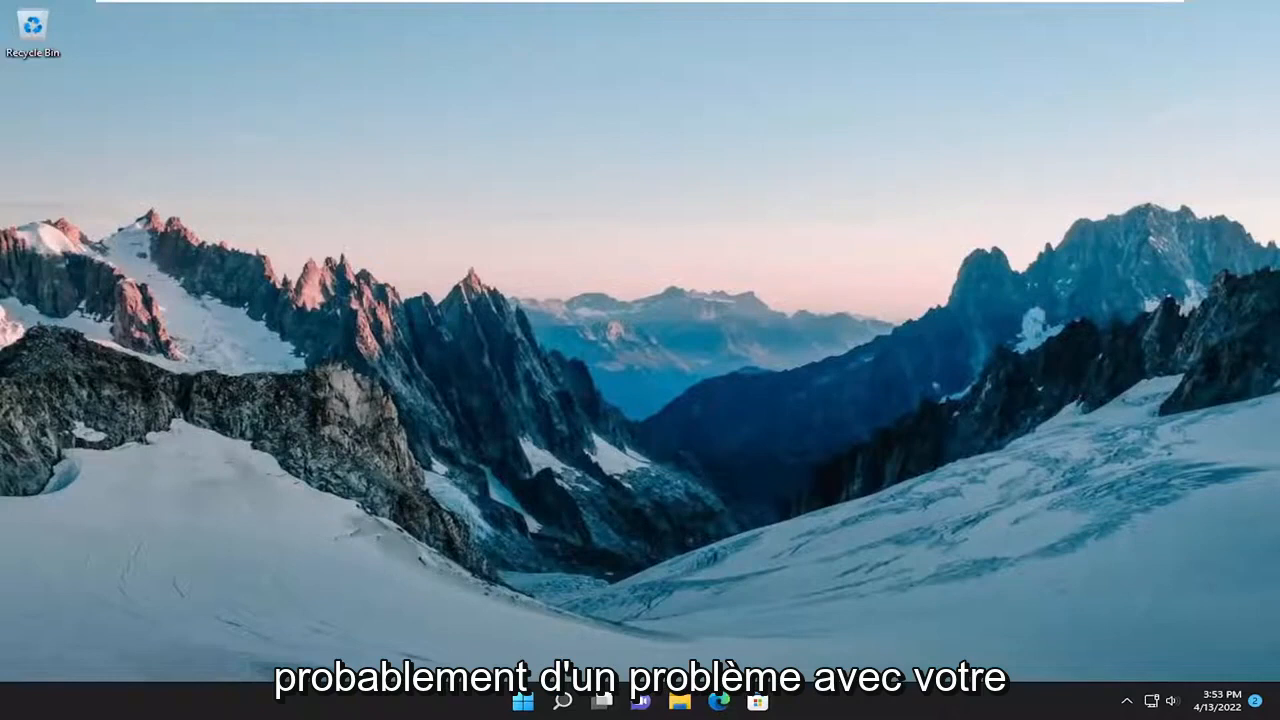
mouse_move(815, 333)
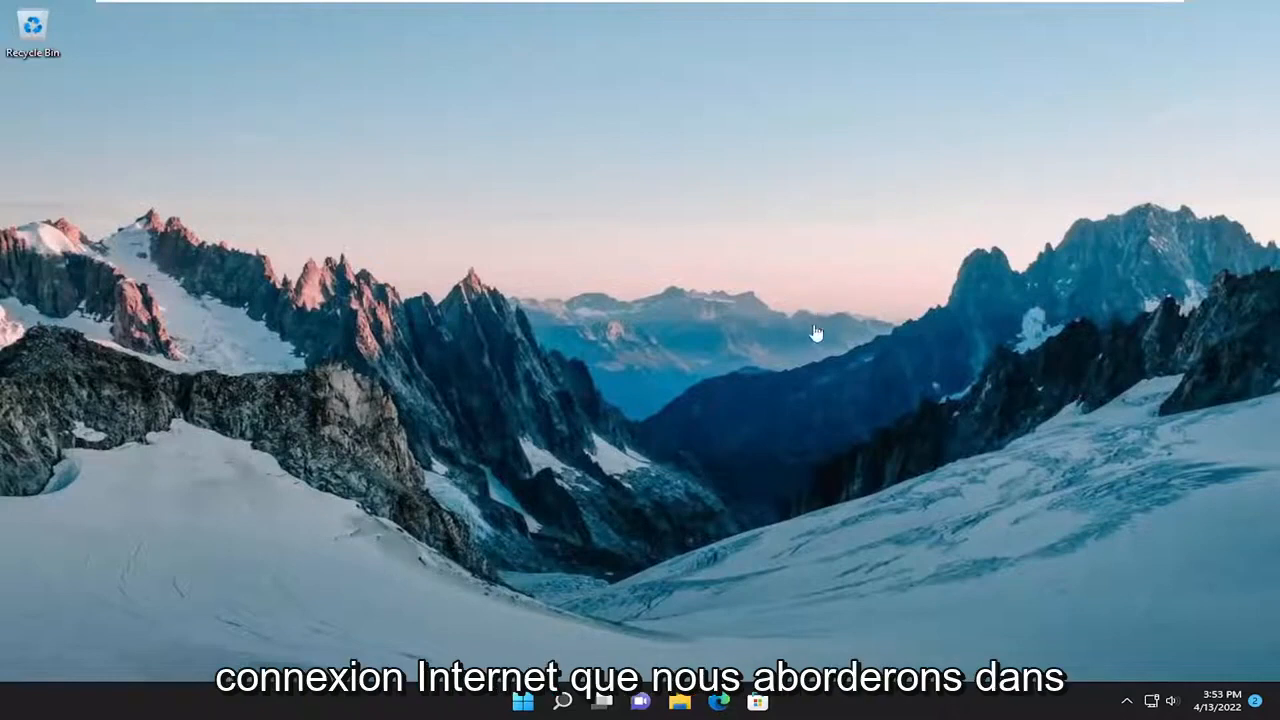
mouse_move(792, 330)
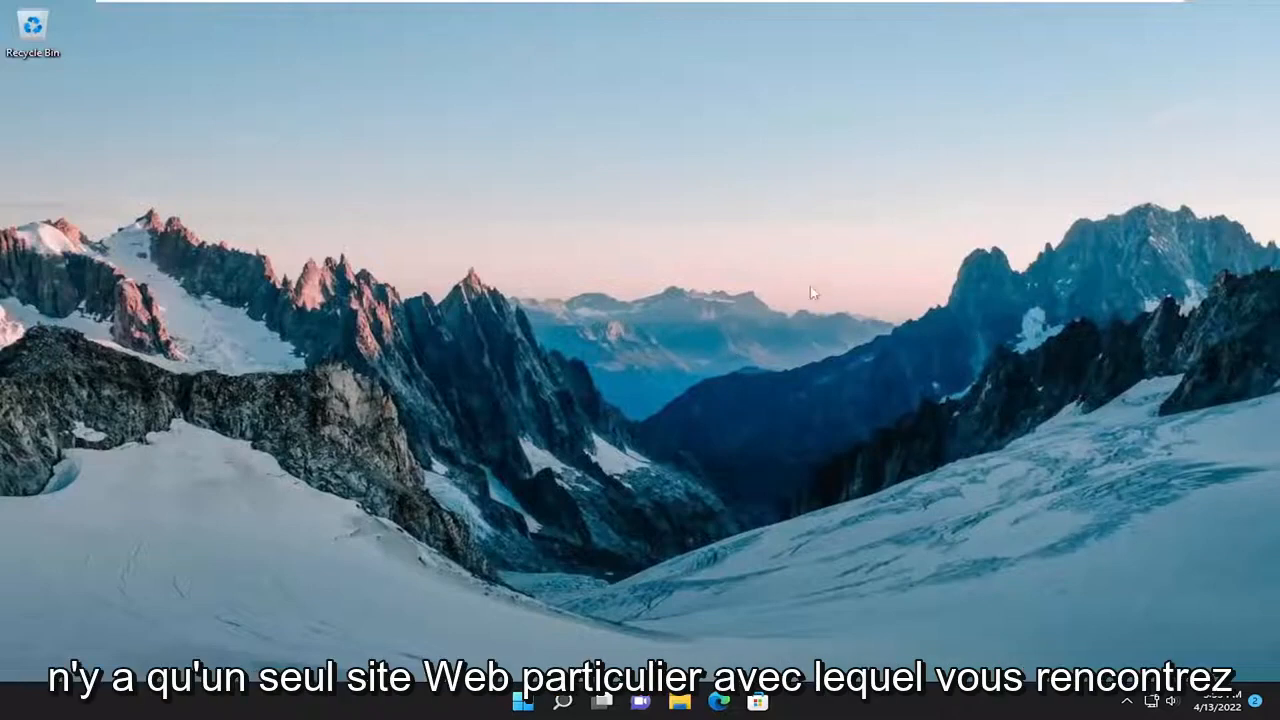
mouse_move(667, 295)
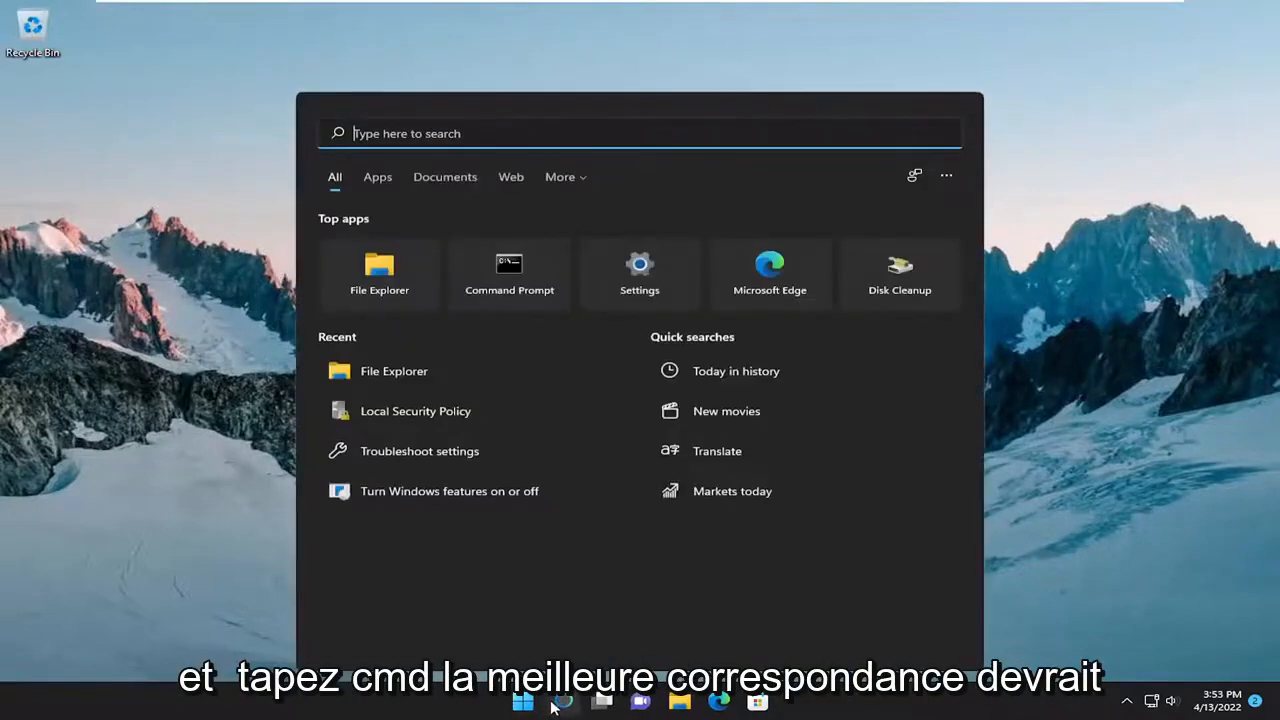
- Search for cmd and run Command Prompt as administrator, approving the UAC prompt
text(cmd)
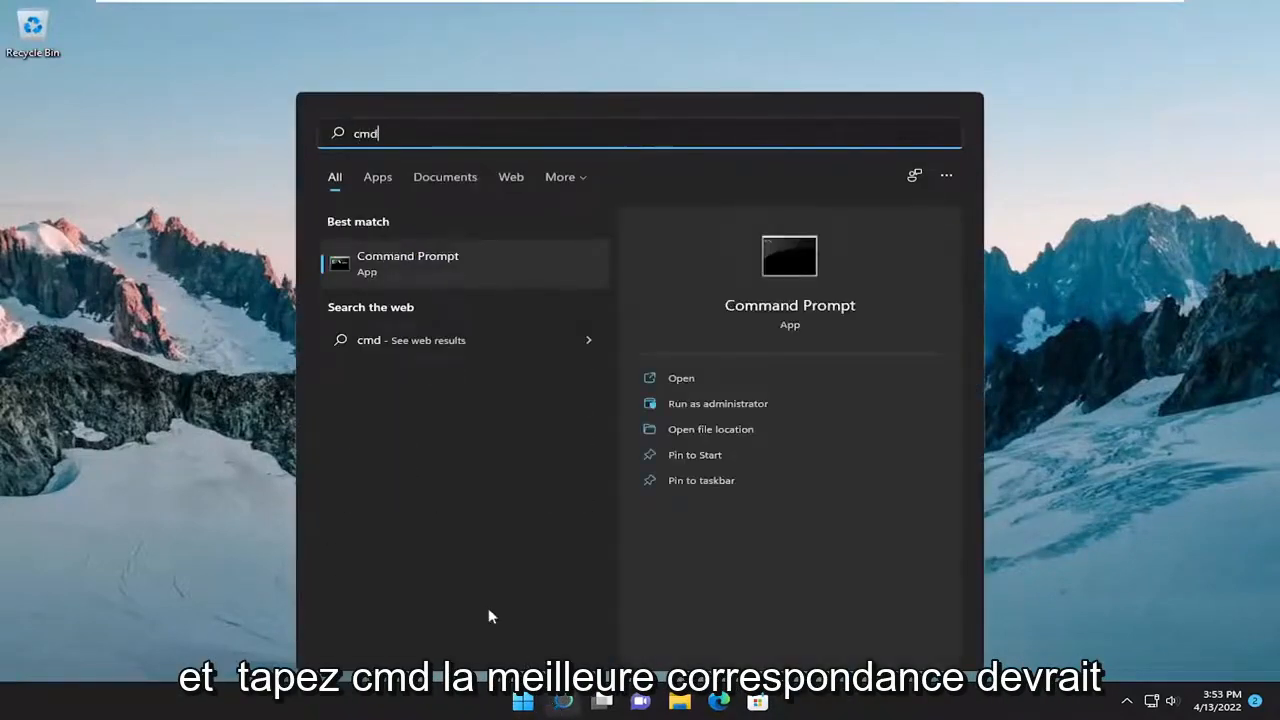
mouse_move(406, 272)
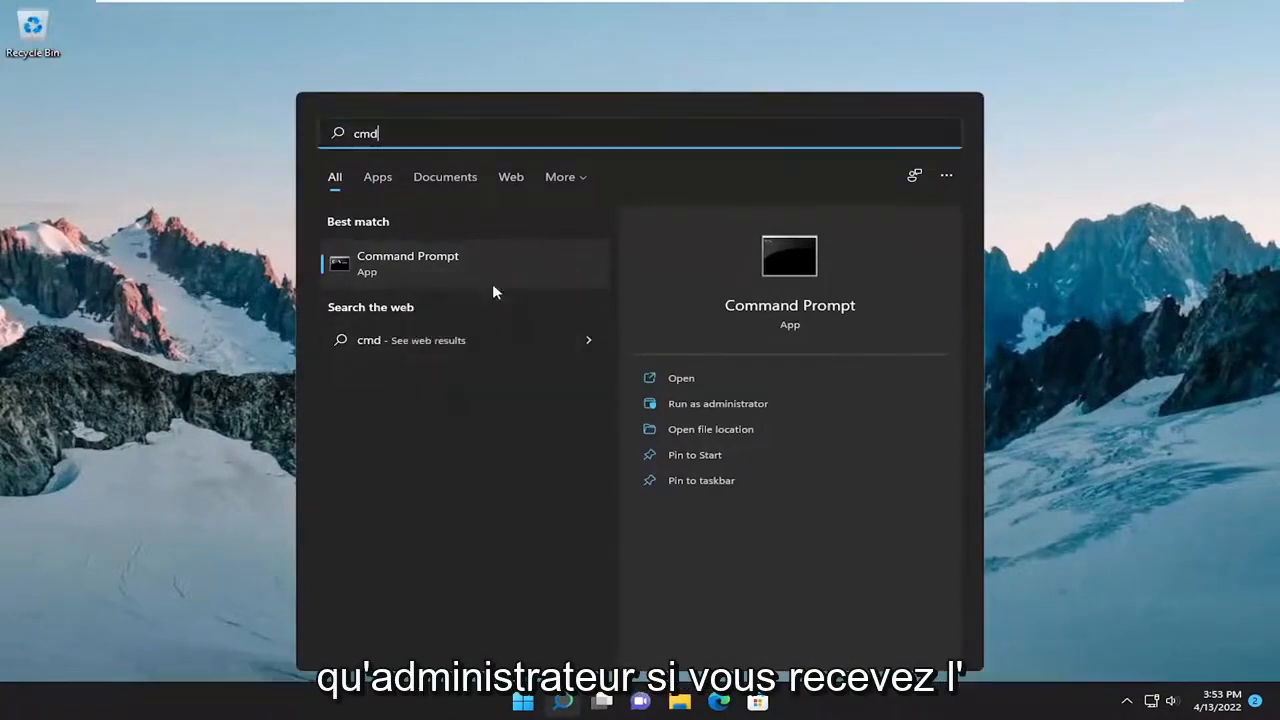
click(717, 403)
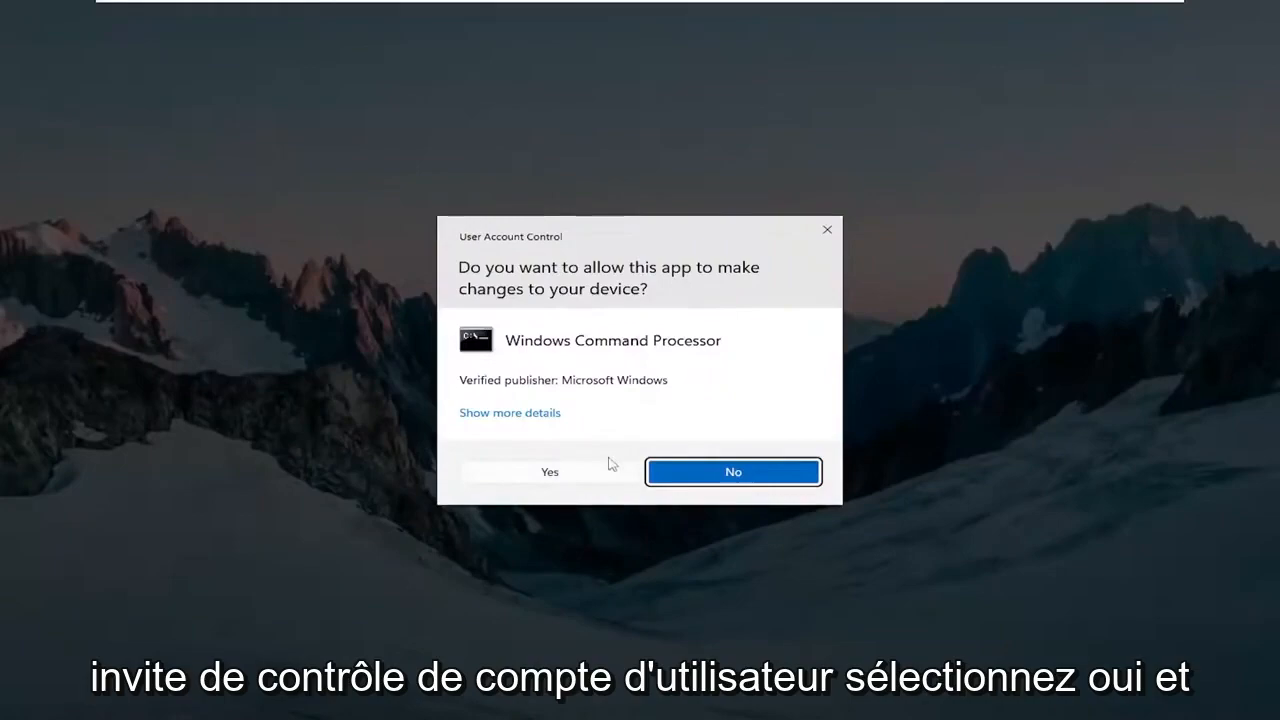
click(549, 471)
text(ipconfig /)
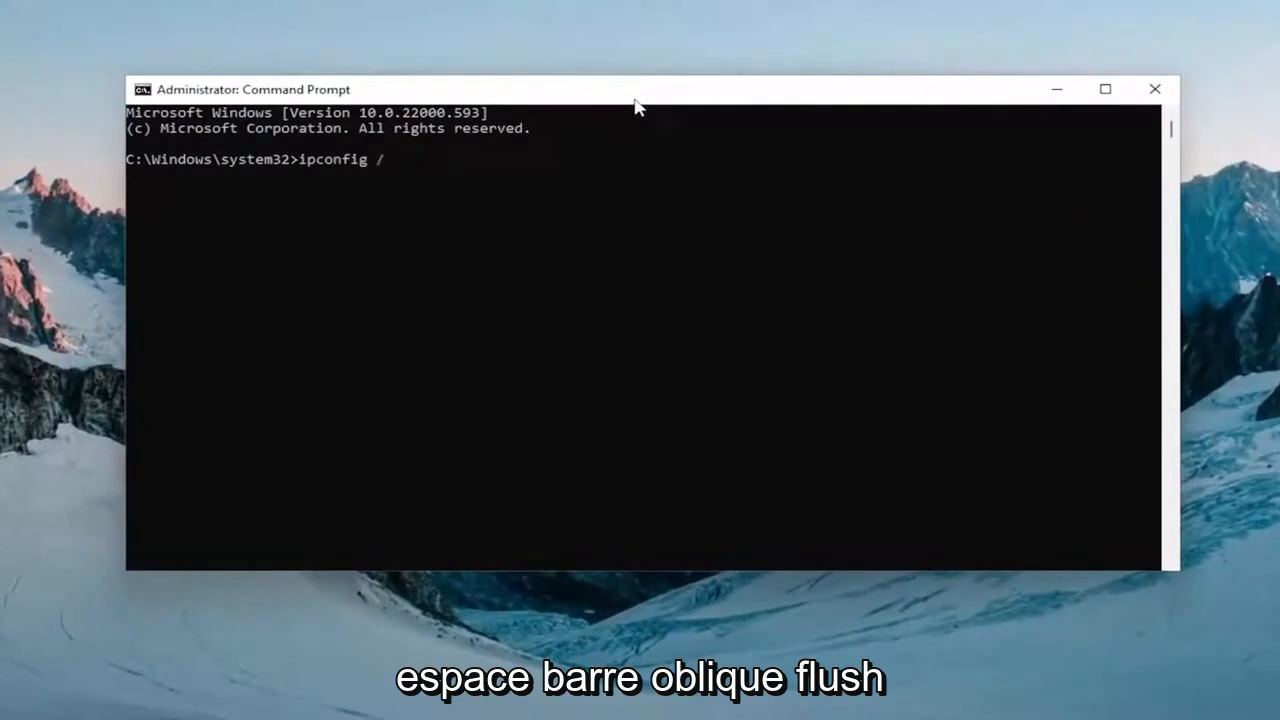
- Run ipconfig /flushdns to clear the DNS resolver cache
text(flushdns)
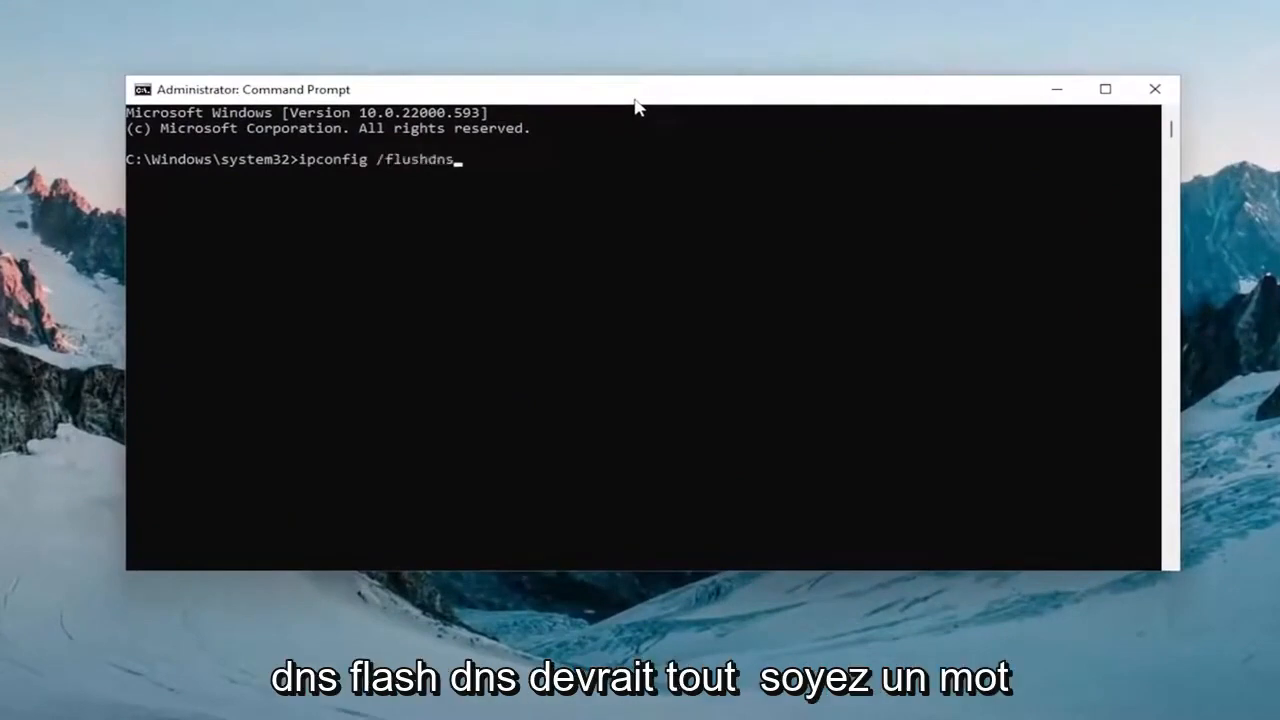
mouse_move(405, 155)
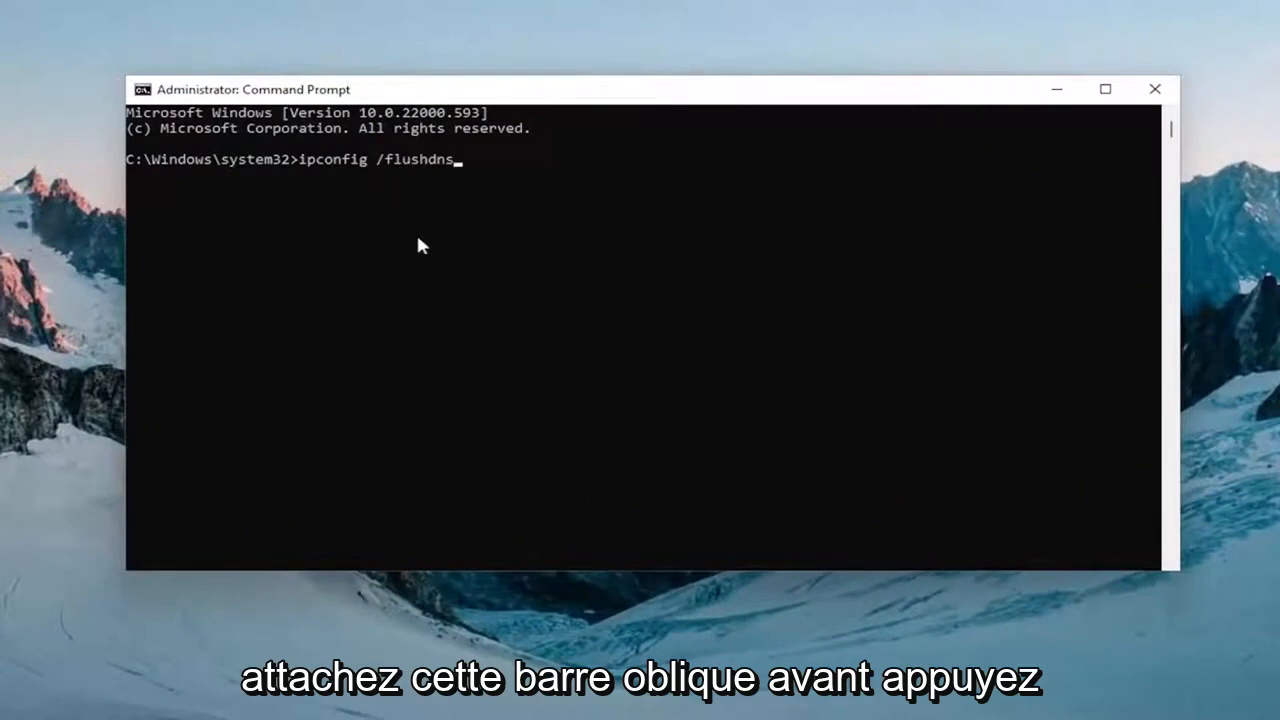
key(Enter)
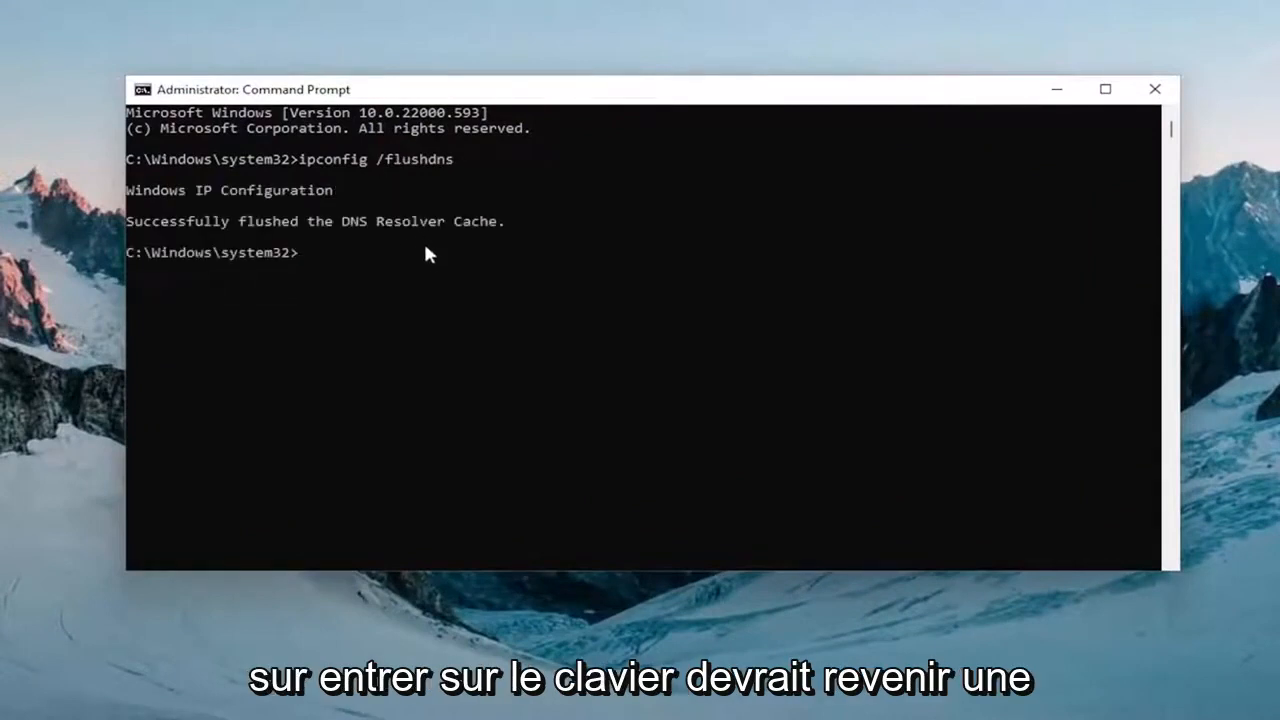
mouse_move(240, 200)
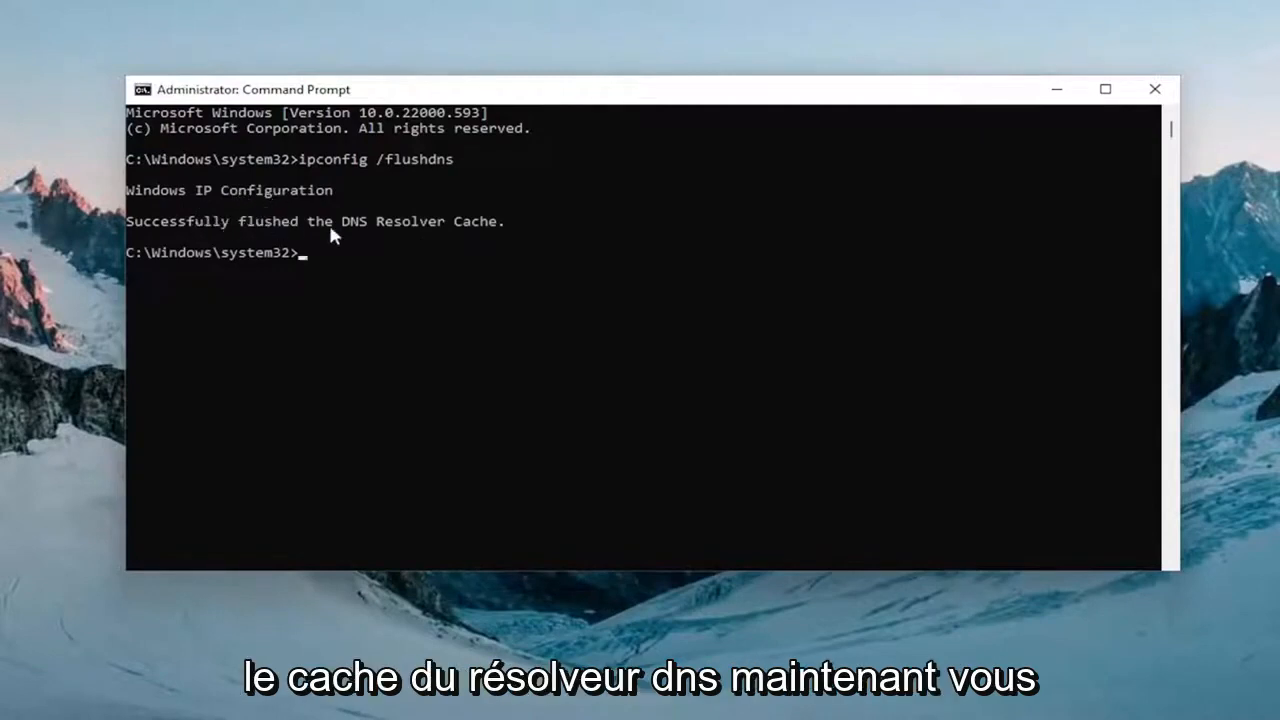
mouse_move(458, 361)
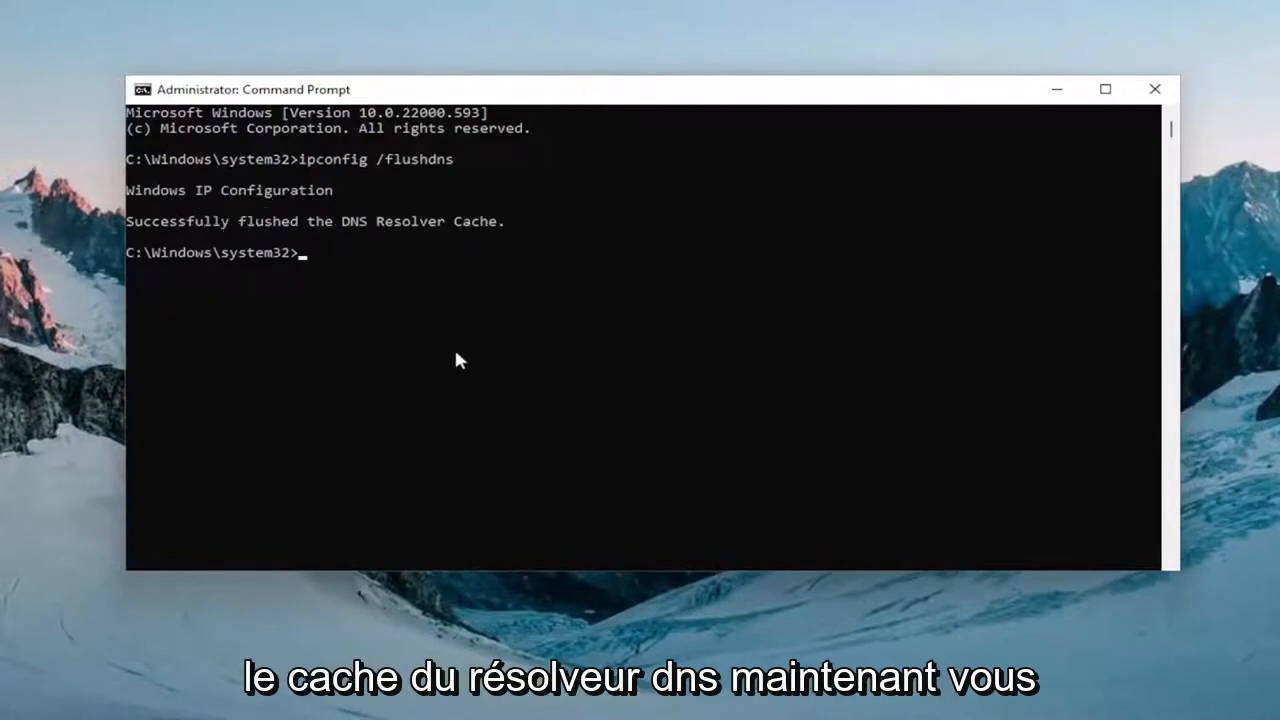
- Run netsh winsock reset, then close the Command Prompt window
text(netsh)
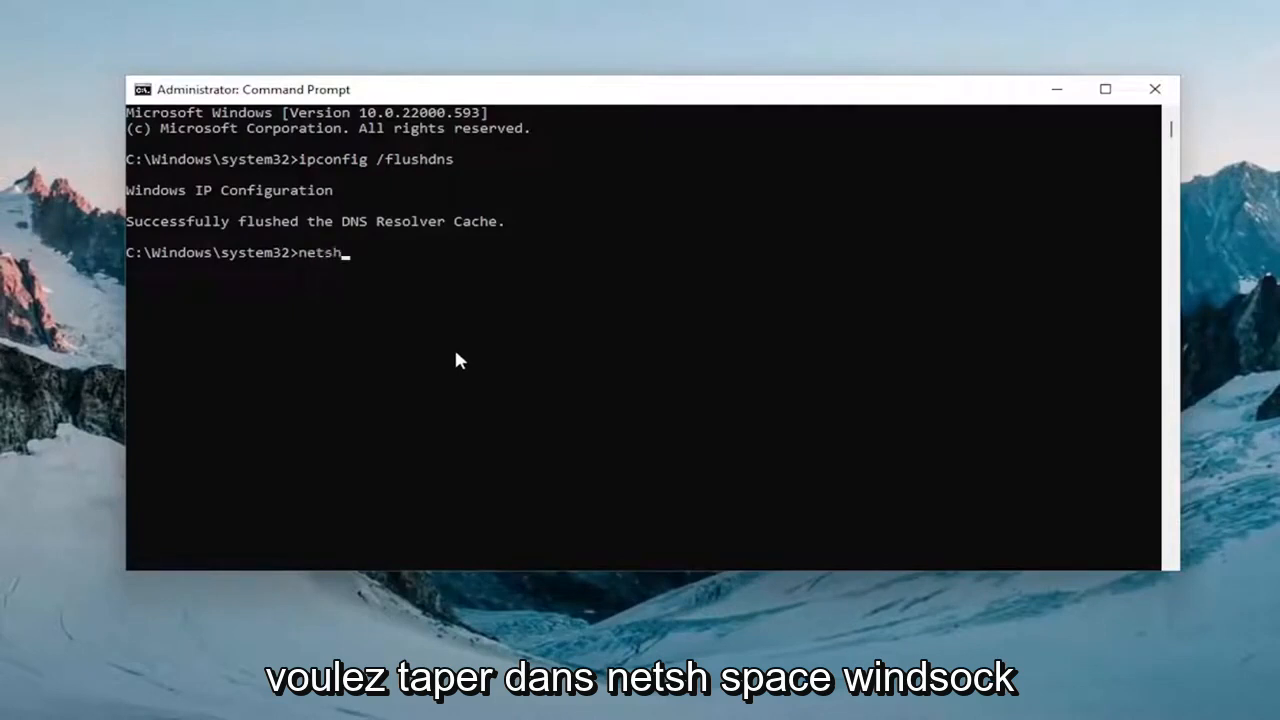
text(w)
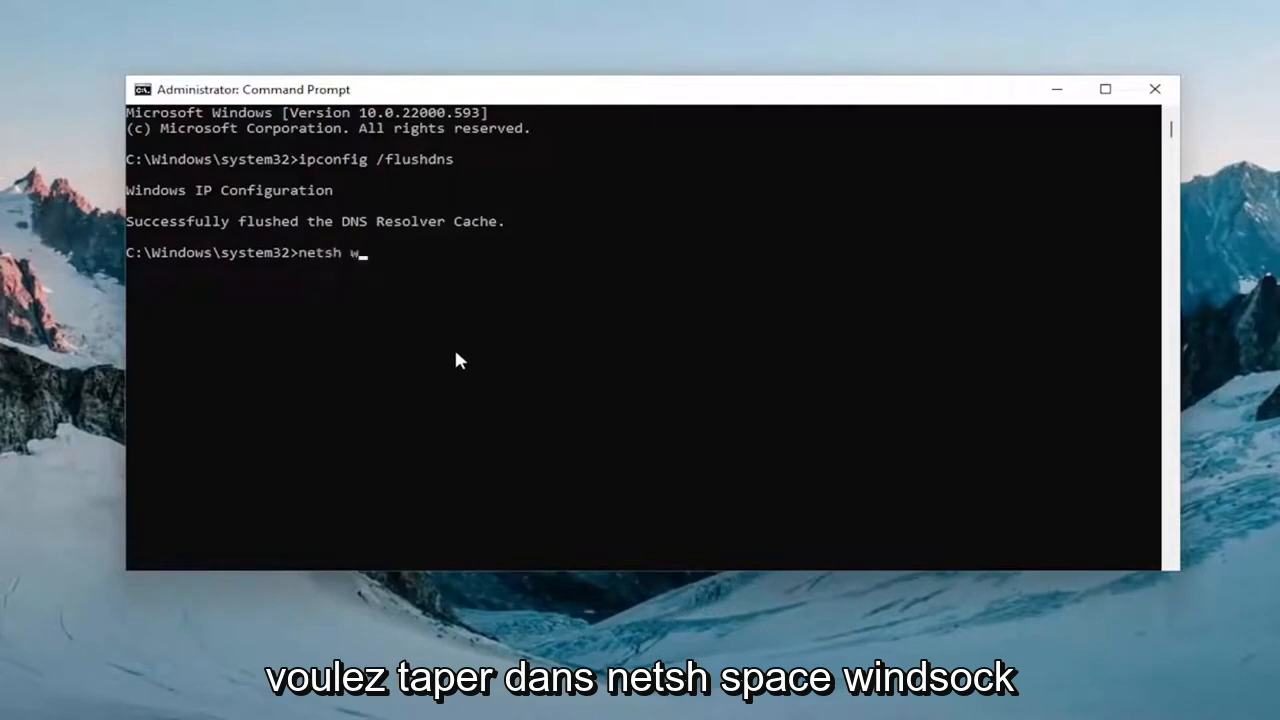
text(insock reset)
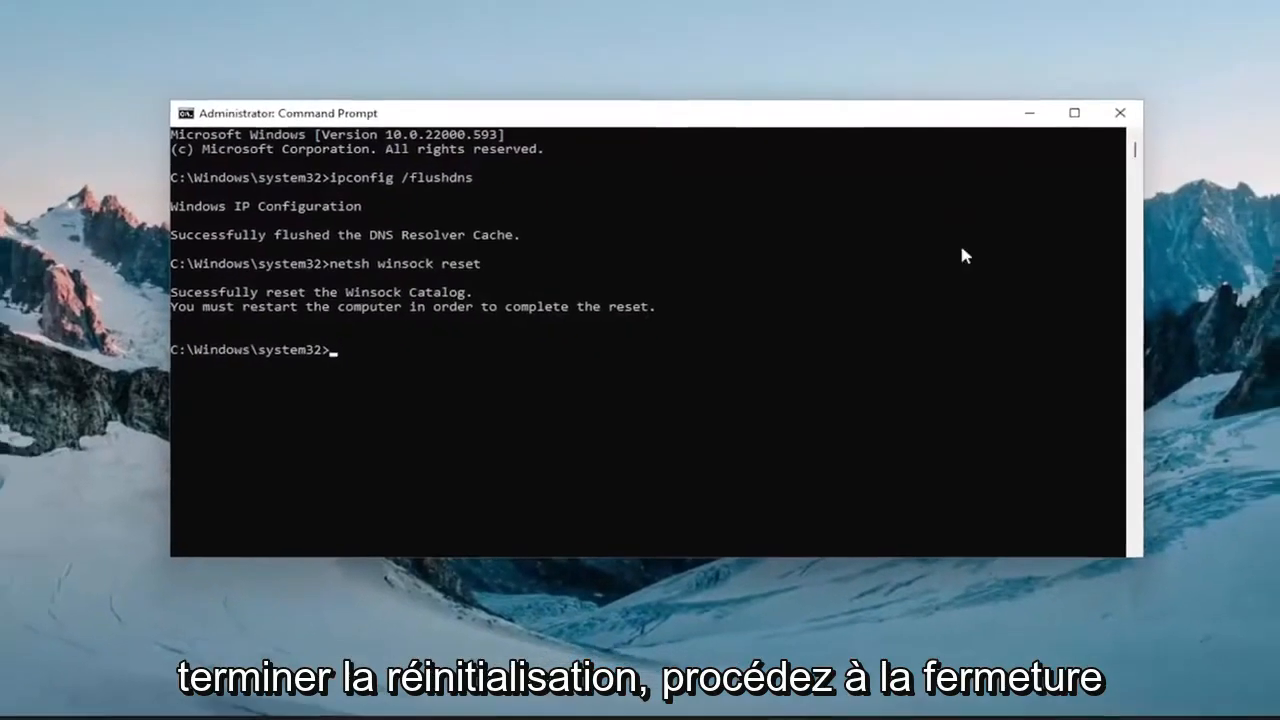
click(1120, 112)
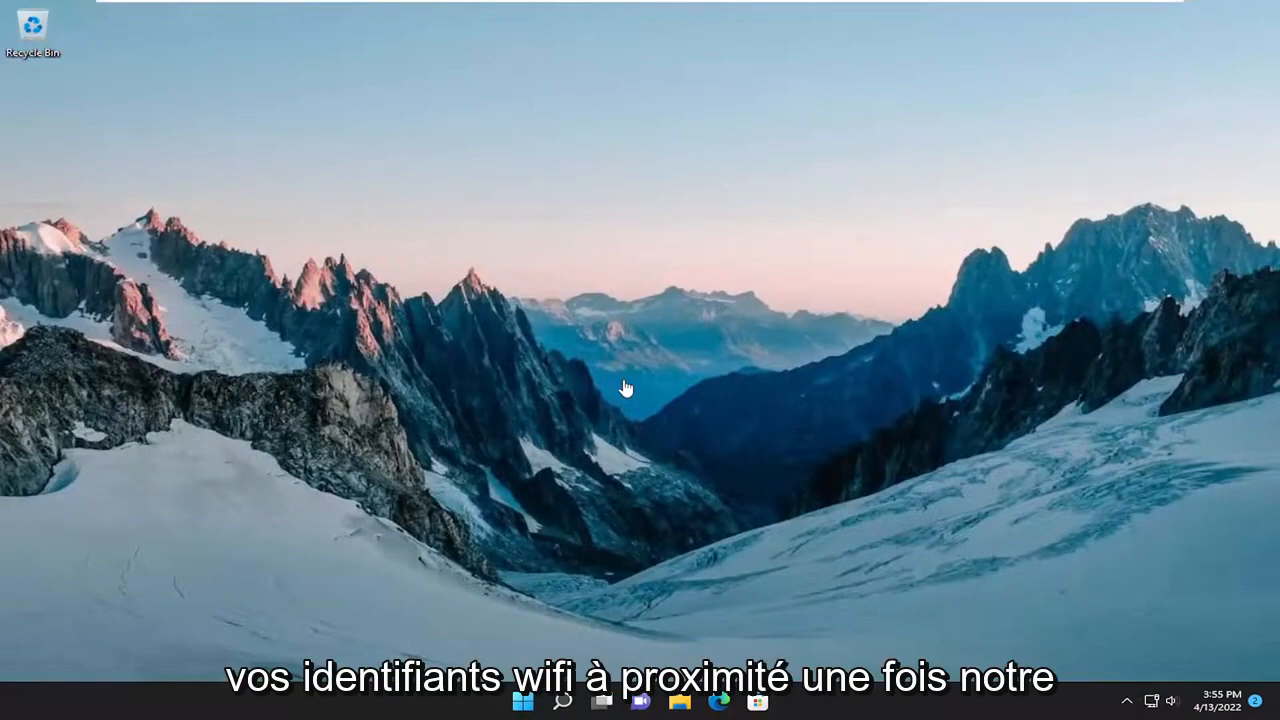
mouse_move(615, 375)
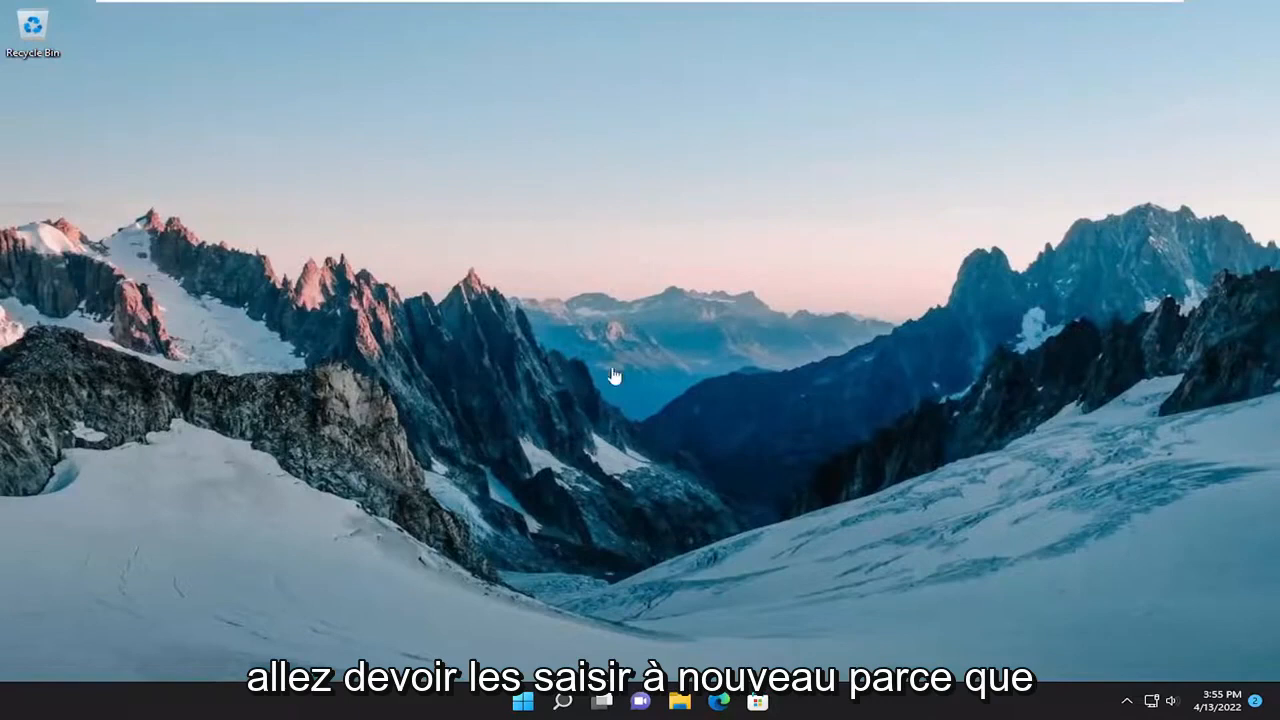
mouse_move(700, 417)
text(s)
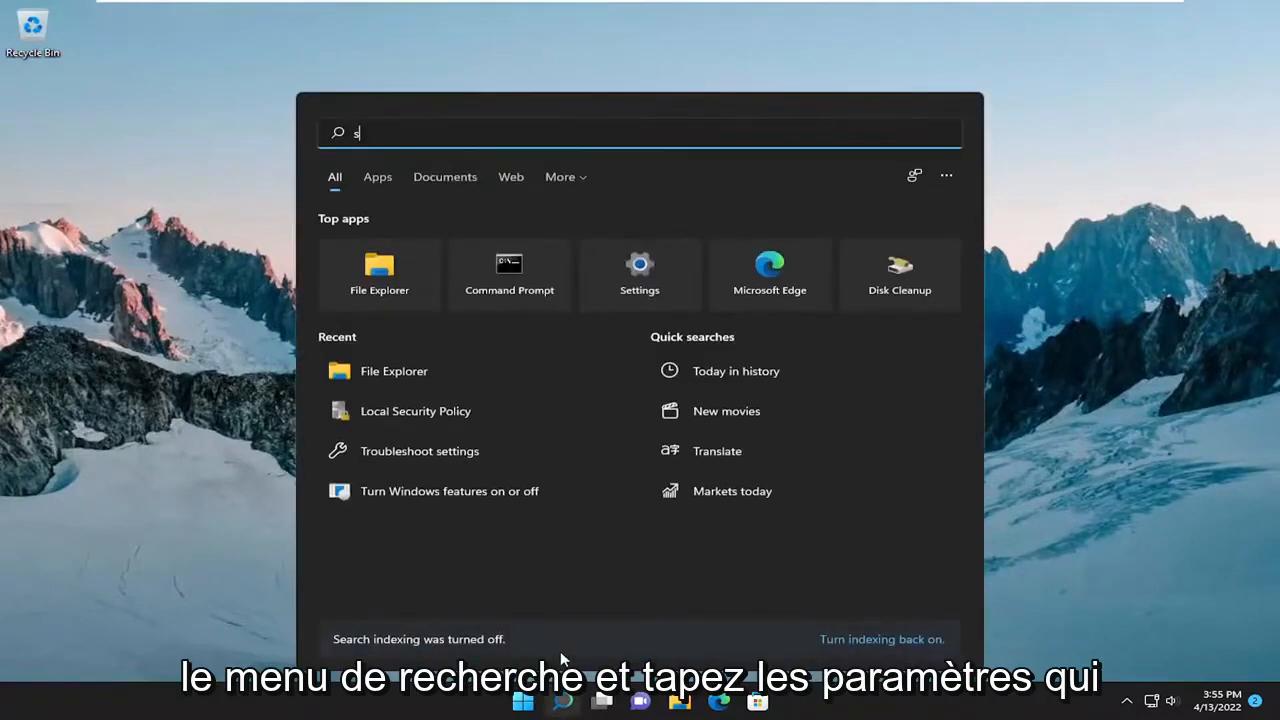
- Open Settings from Start search and go to Network & internet > Advanced network settings
text(ettings)
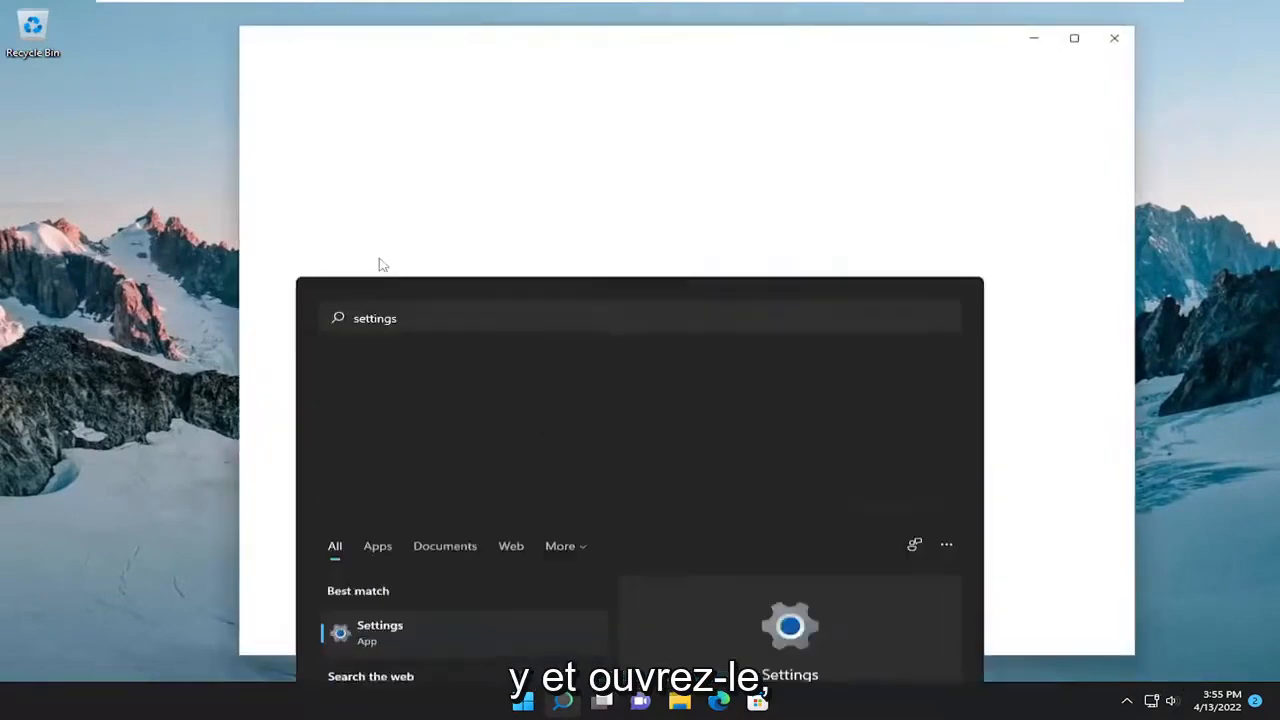
click(380, 632)
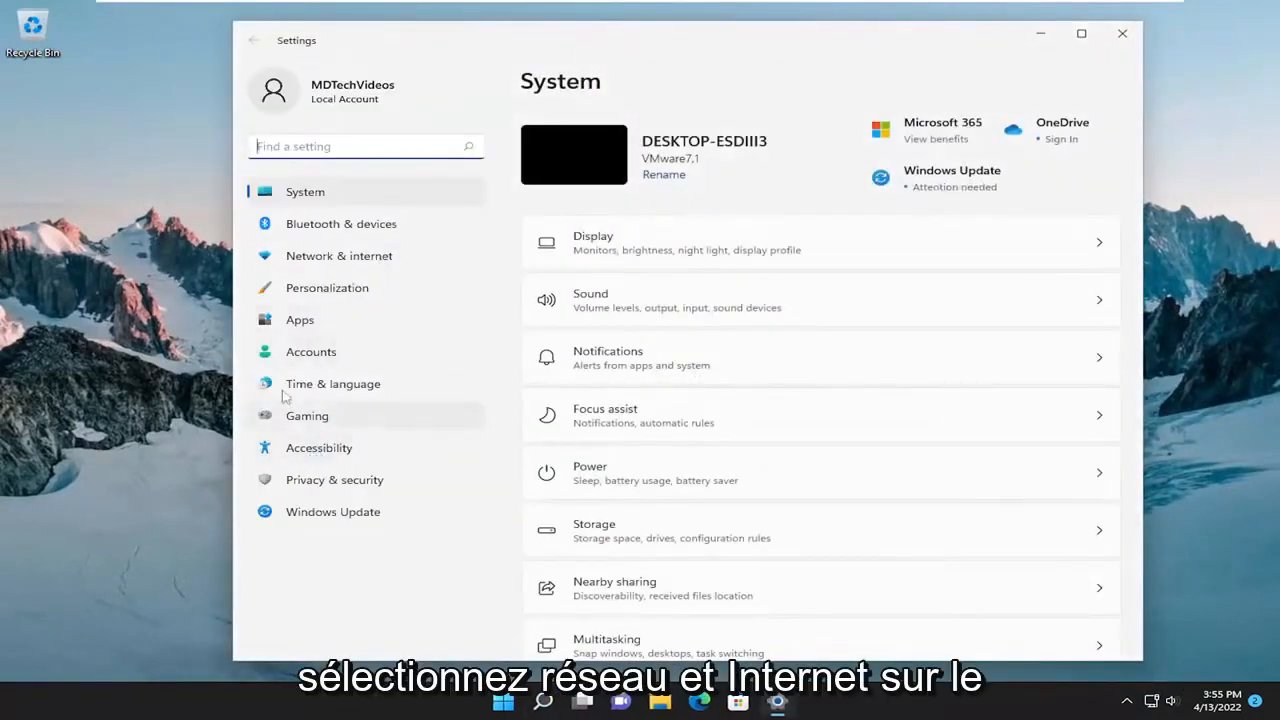
click(339, 255)
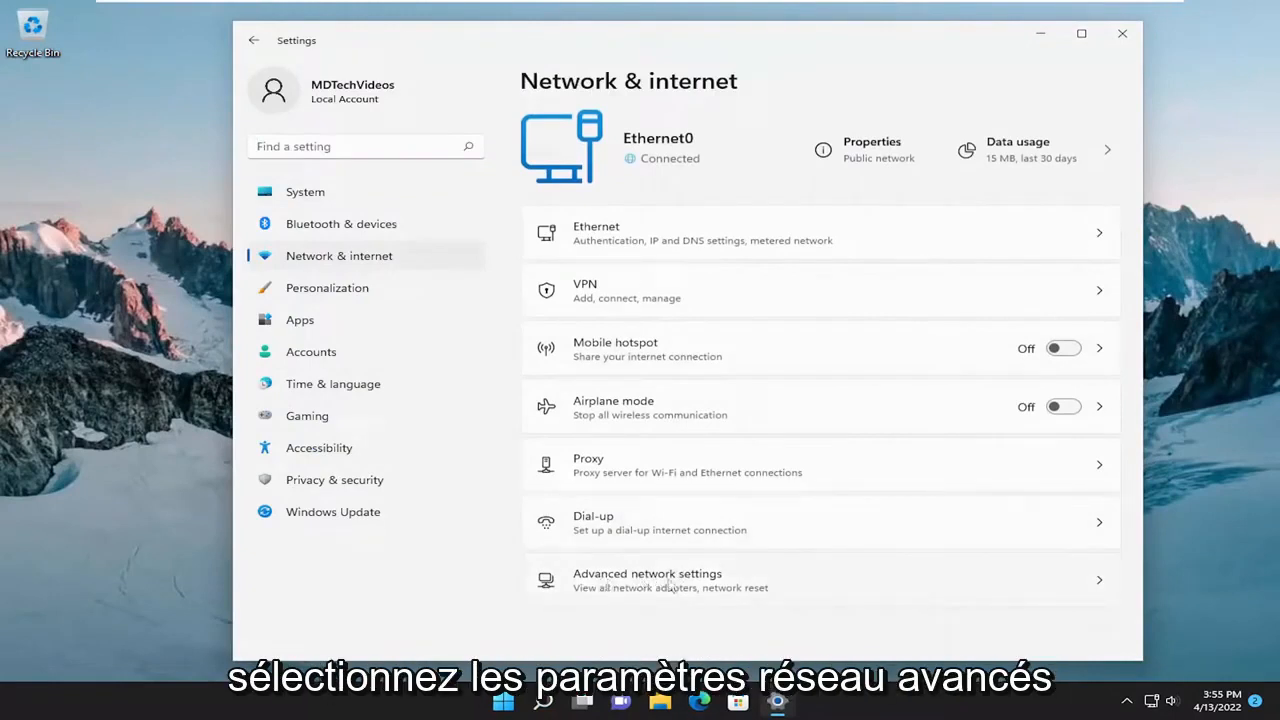
click(670, 580)
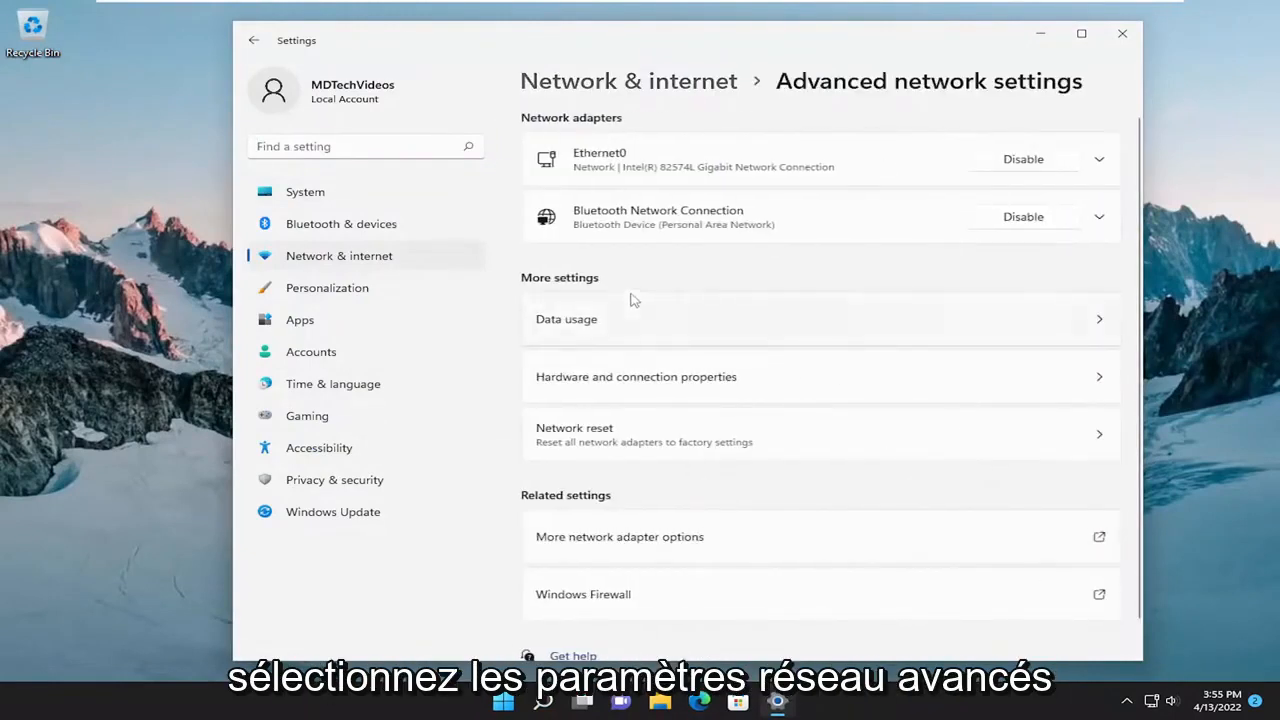
mouse_move(573, 458)
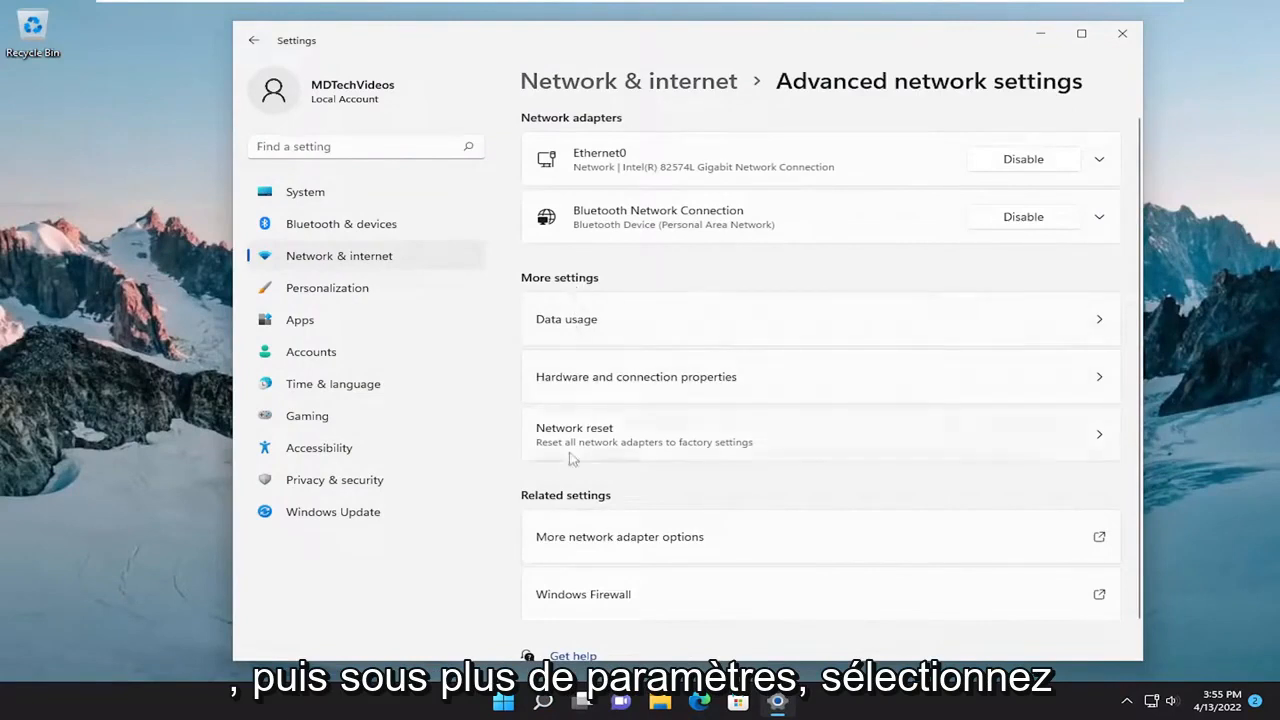
mouse_move(615, 453)
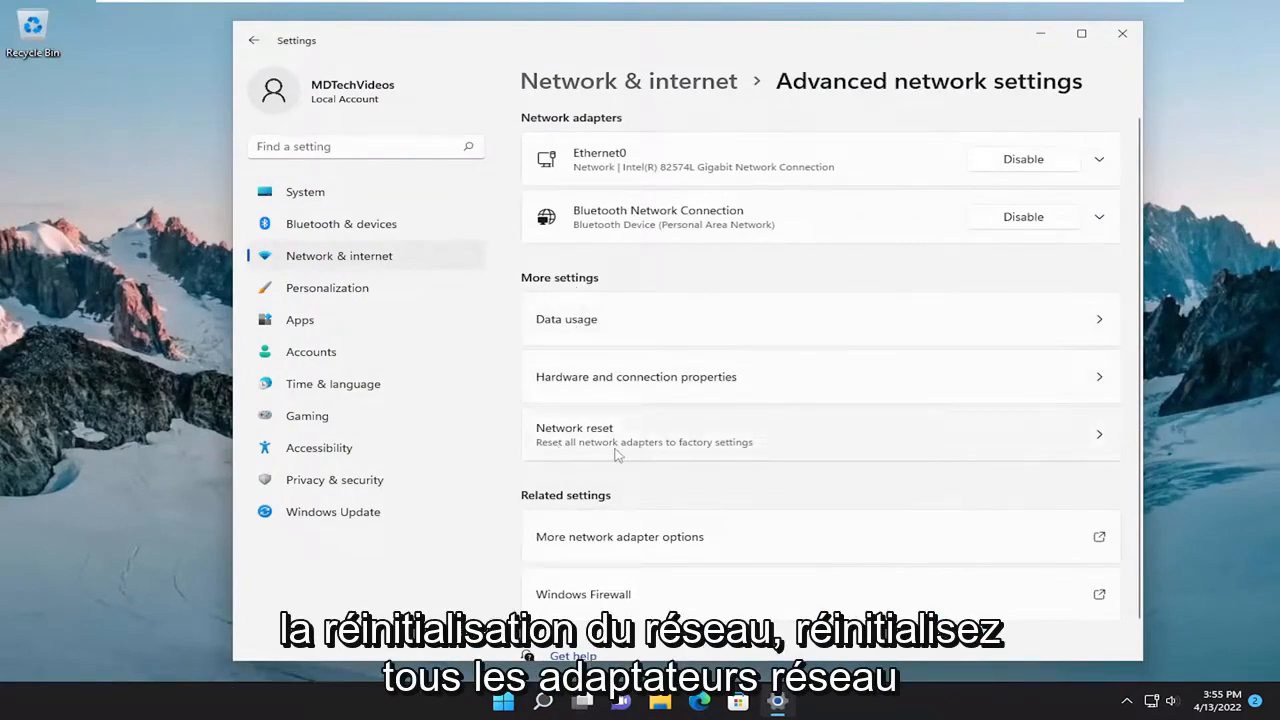
- Open the Network reset page under More settings
click(574, 434)
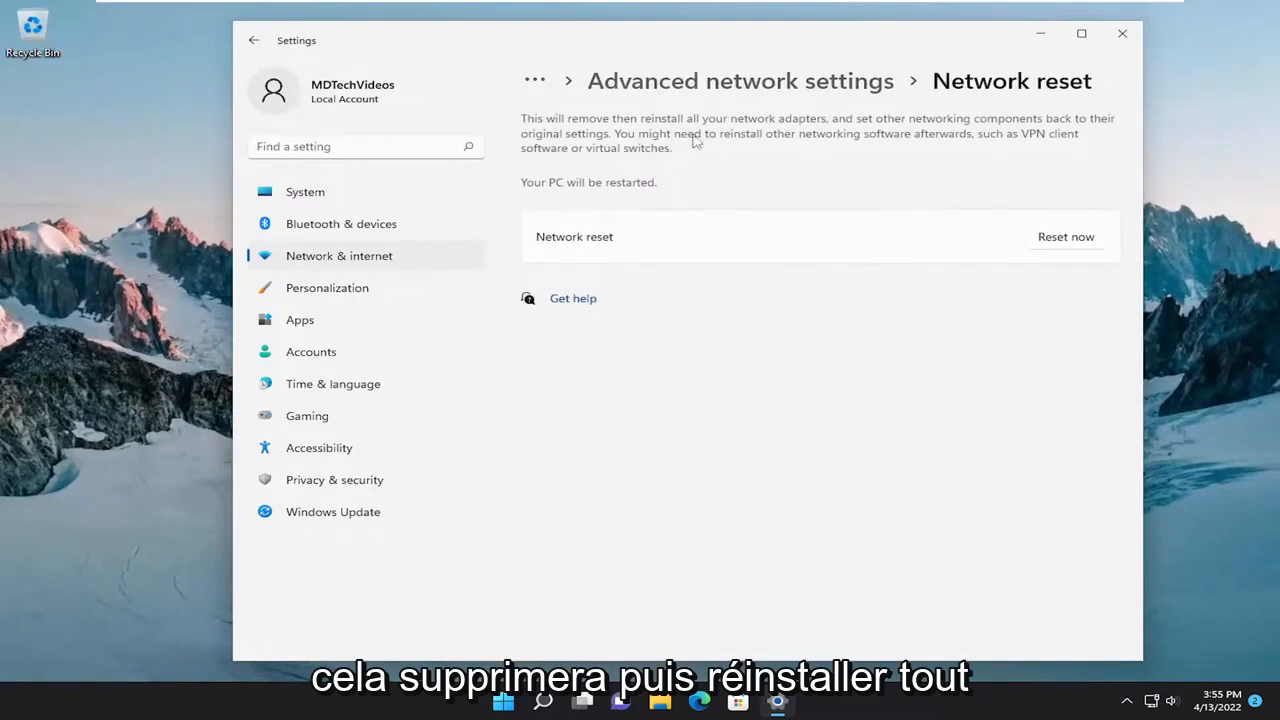
mouse_move(878, 135)
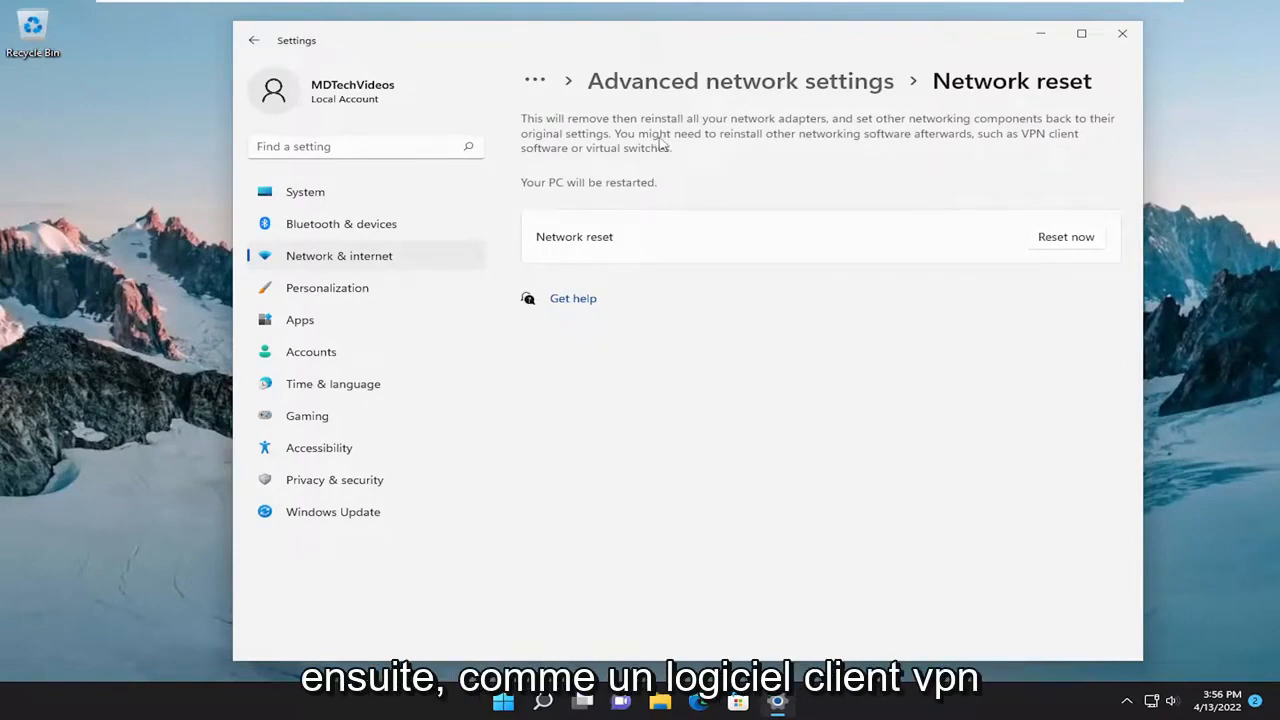
mouse_move(580, 182)
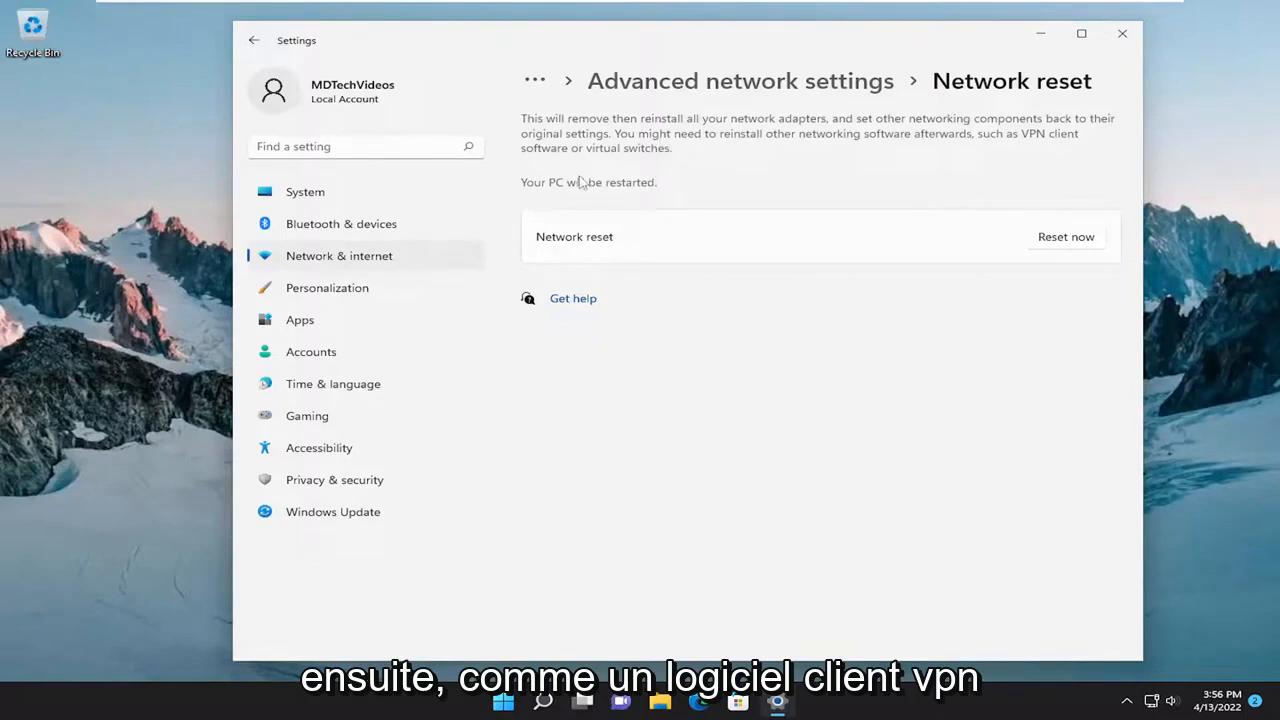
mouse_move(597, 191)
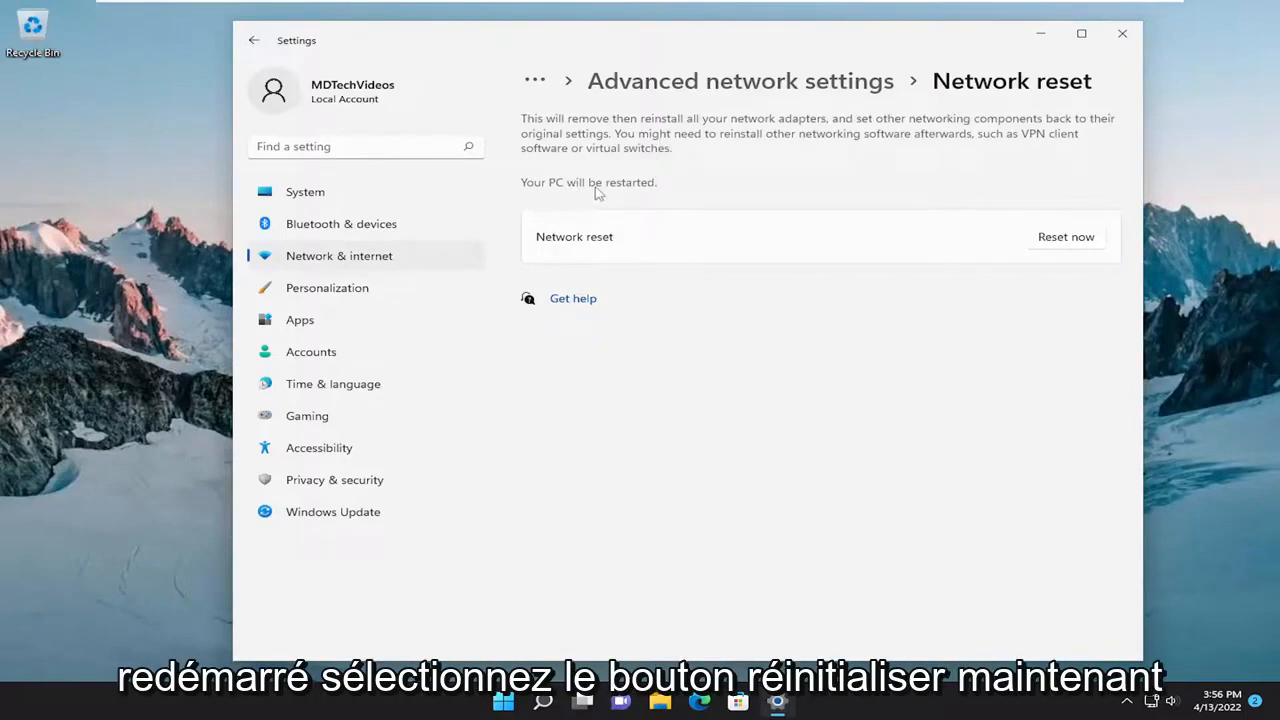
- Reset network settings, confirm with Yes, and close the five-minute shutdown notice
click(1065, 236)
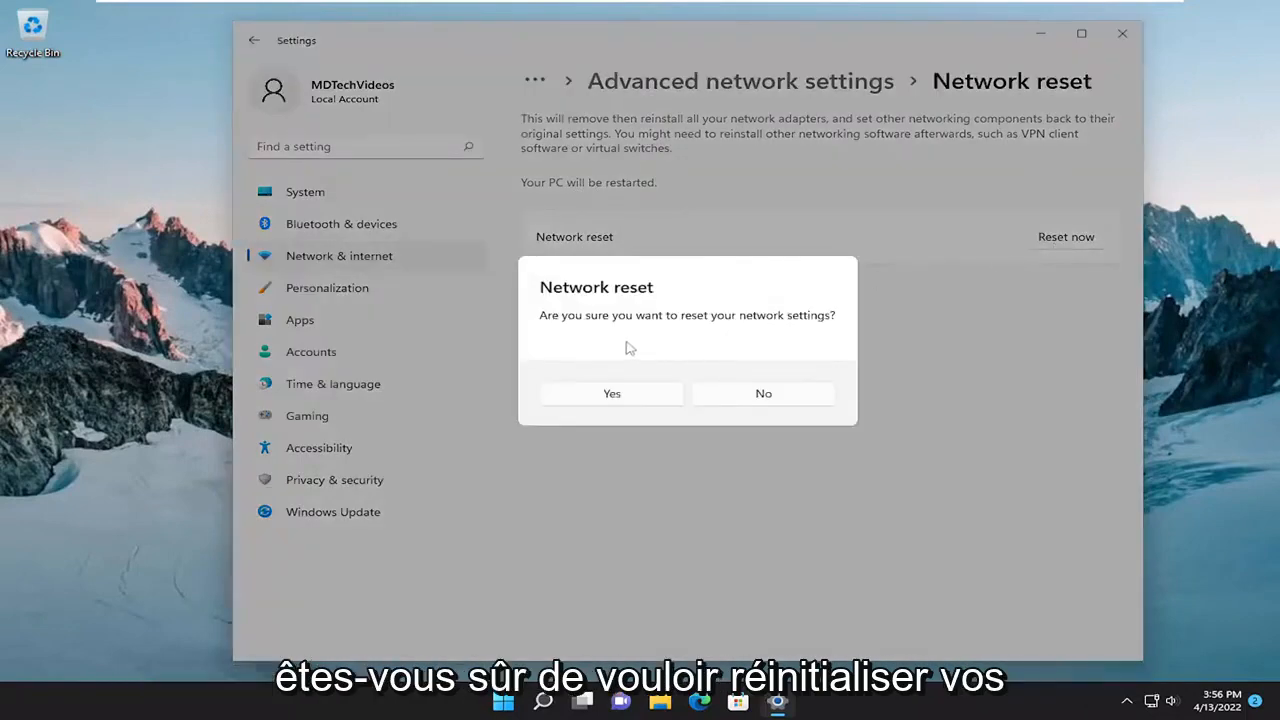
mouse_move(807, 332)
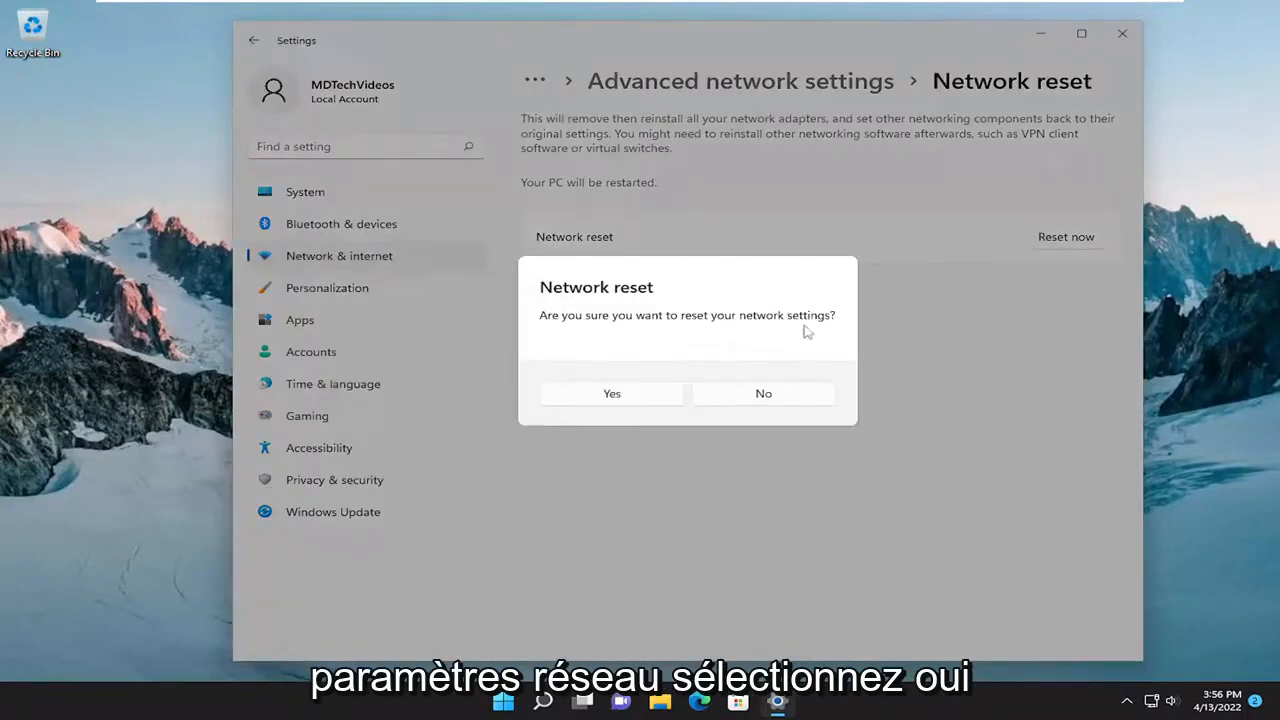
click(611, 393)
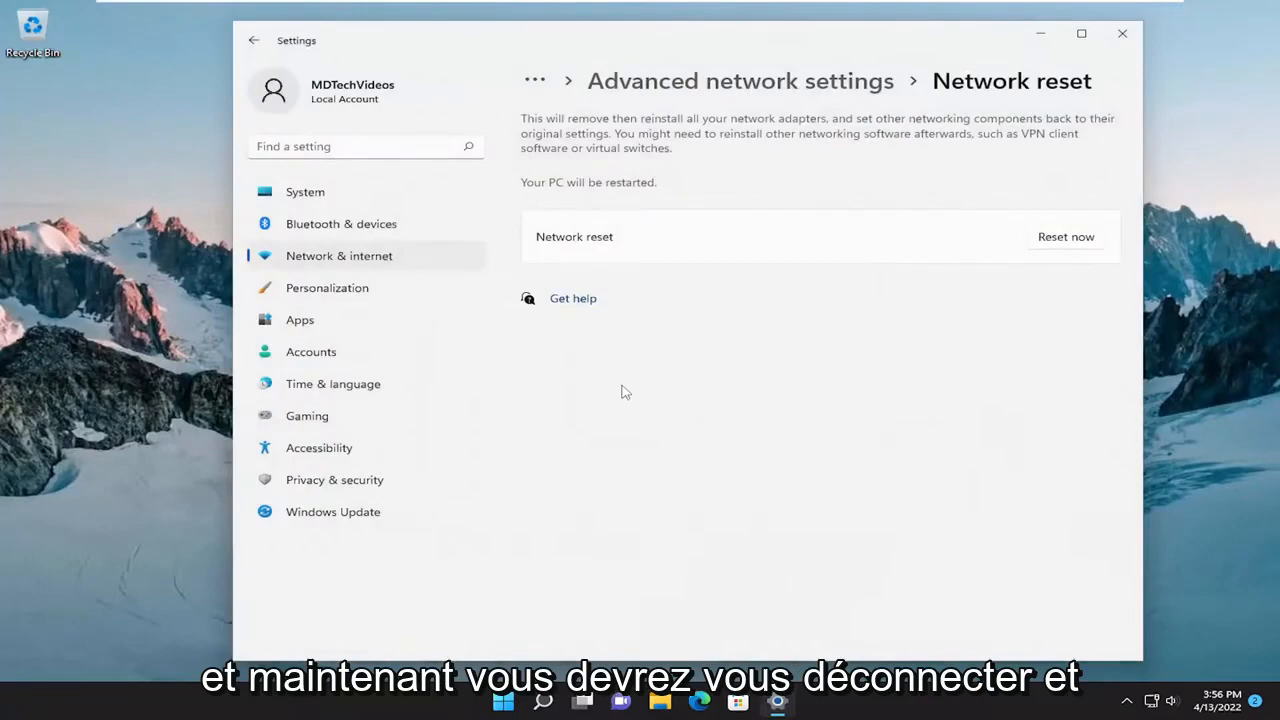
click(1065, 236)
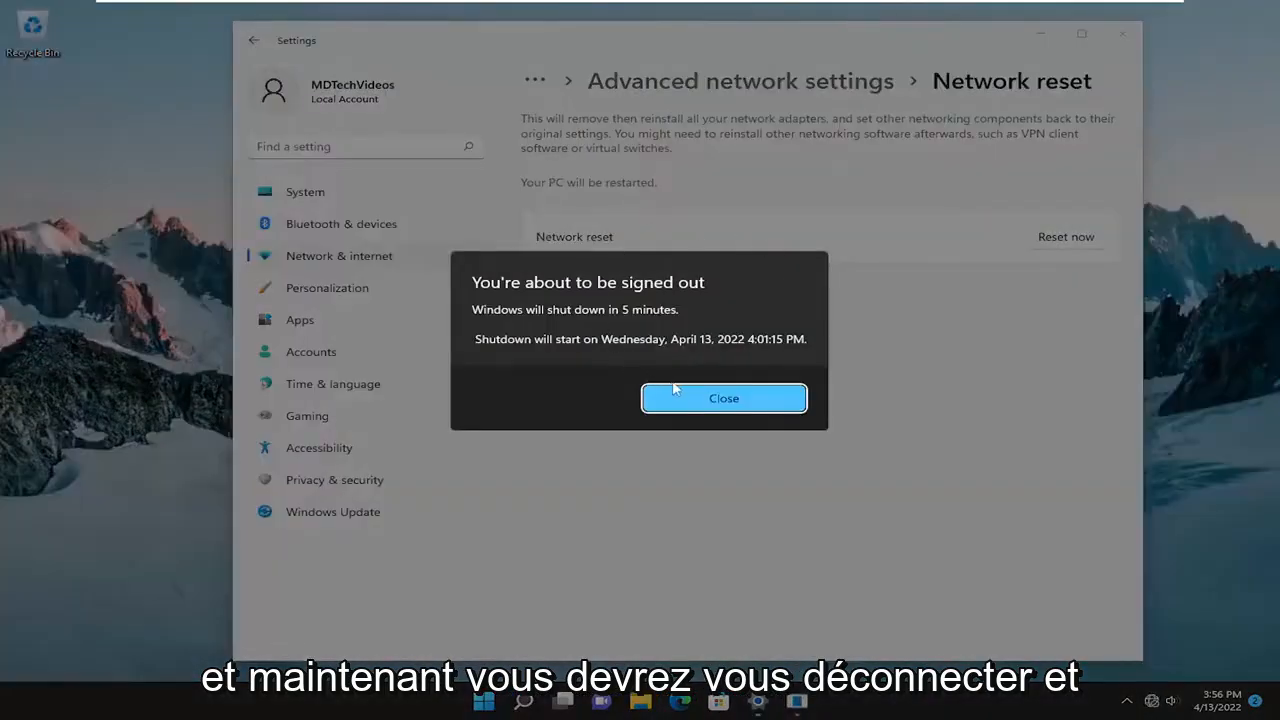
click(723, 398)
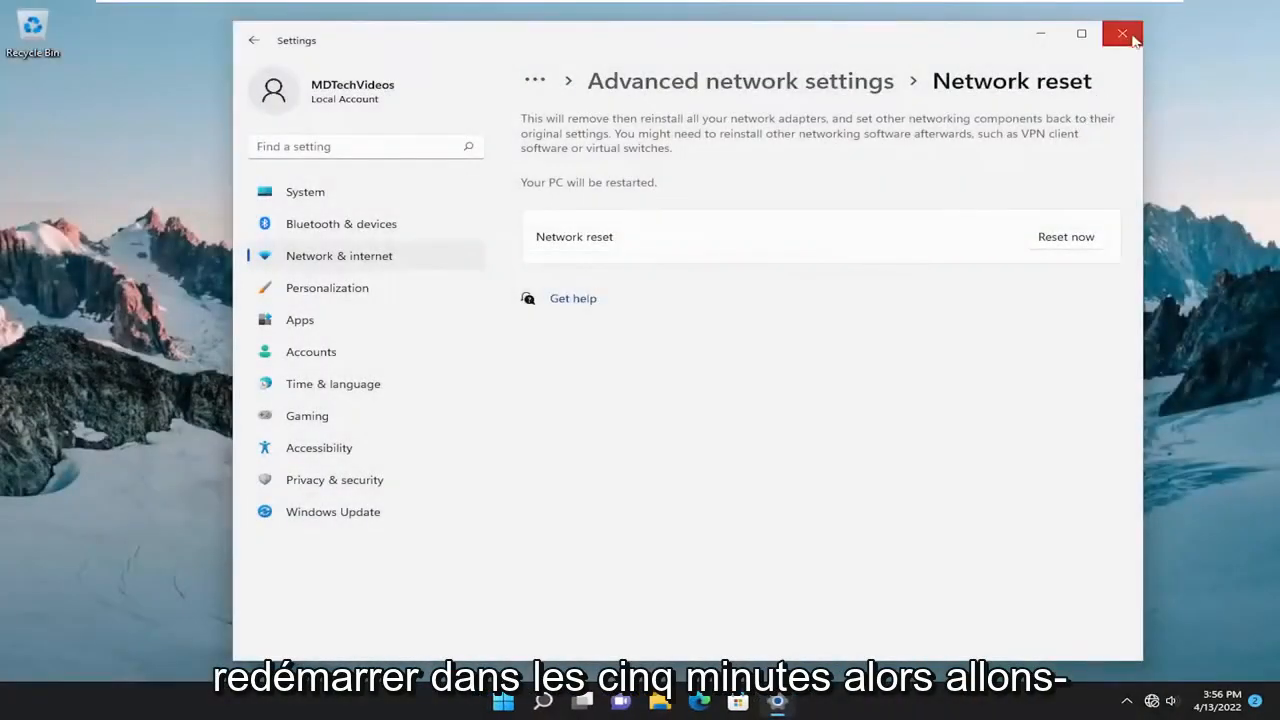